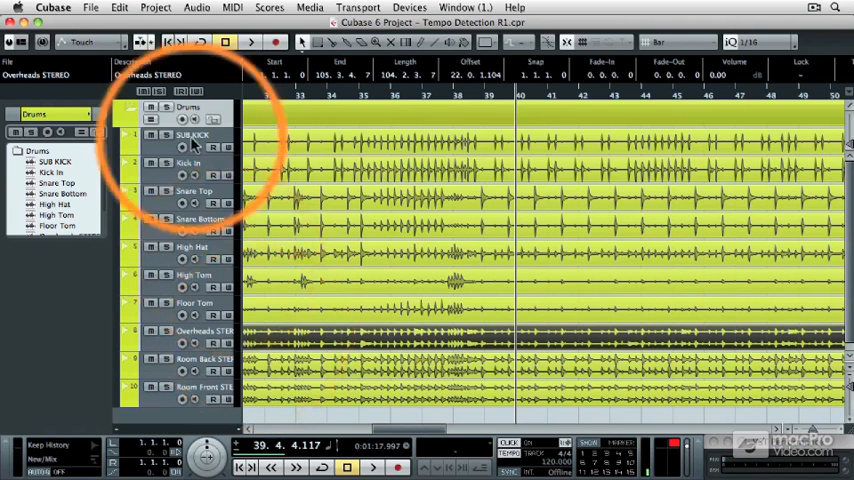
Select the drum tracks in the project for tempo analysis
left_click(156, 8)
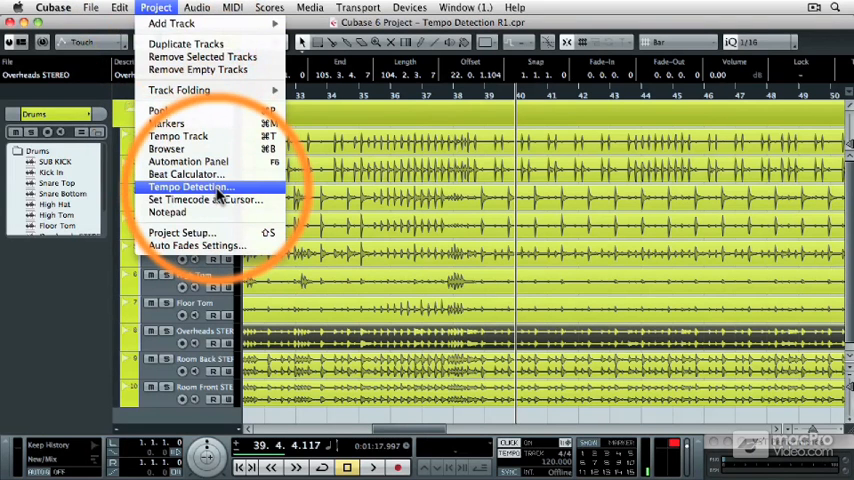
Analyze the selected drum tracks with Project > Tempo Detection, creating tempo and signature tracks
left_click(190, 188)
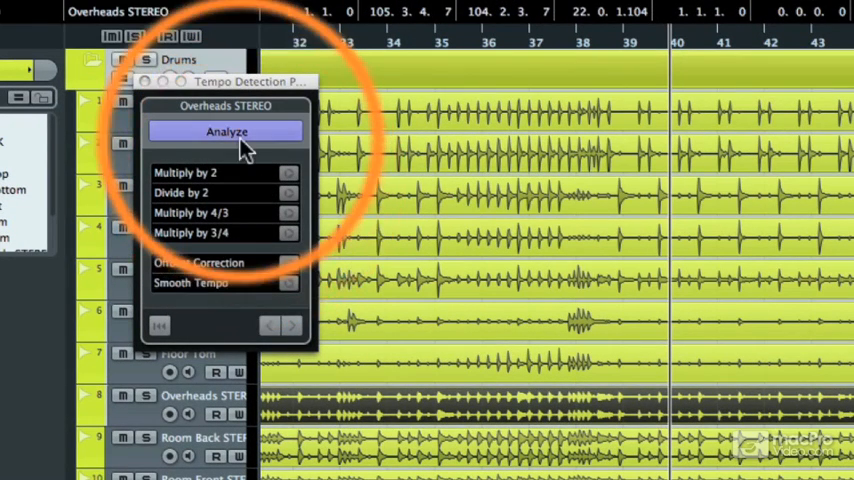
left_click(224, 132)
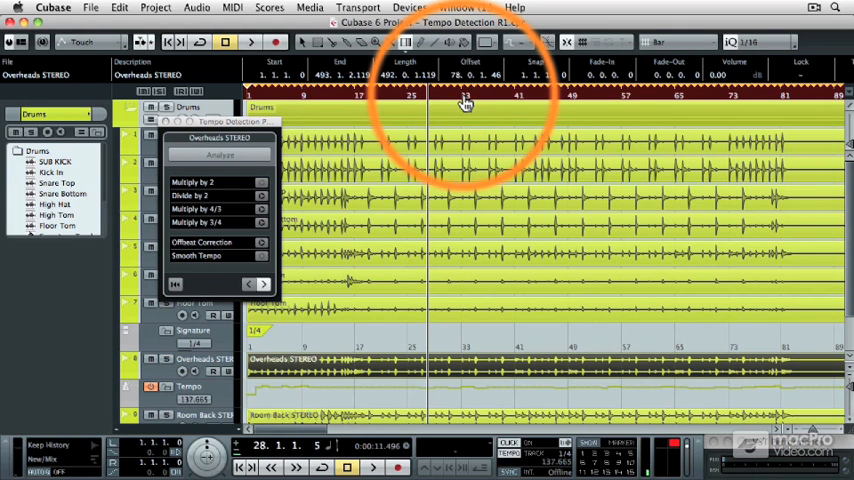
Halve the detected drum tempo with Divide by 2 in the Tempo Detection panel
left_click(248, 40)
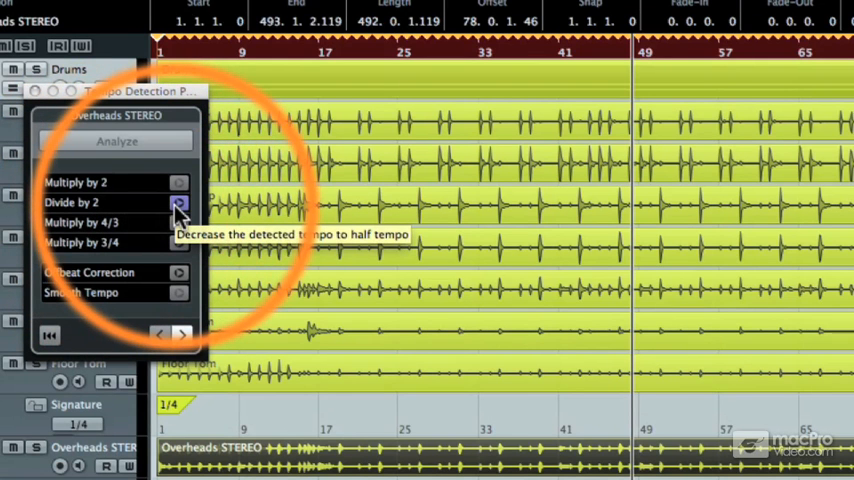
left_click(178, 202)
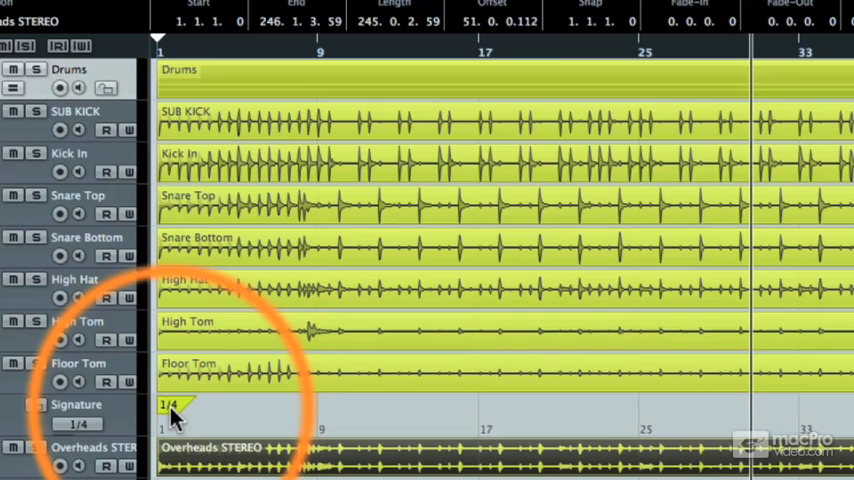
Edit the 1/4 signature event at bar 1 on the Signature track
double_click(170, 404)
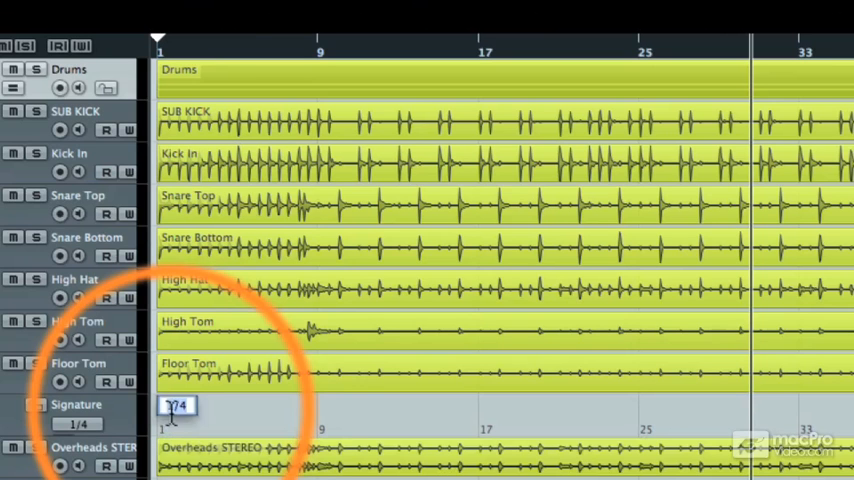